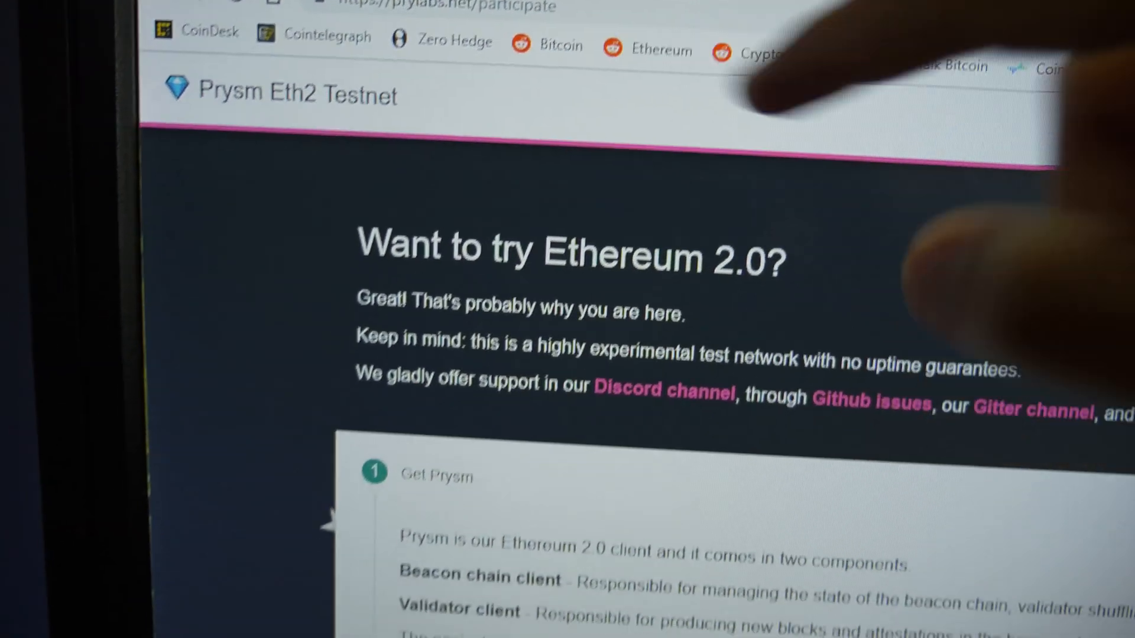
Connect the MetaMask account as web3 provider and request test GoETH via 'Need GoETH?'.
{"action": "scroll", "scroll_direction": "down", "scroll_amount": 3}
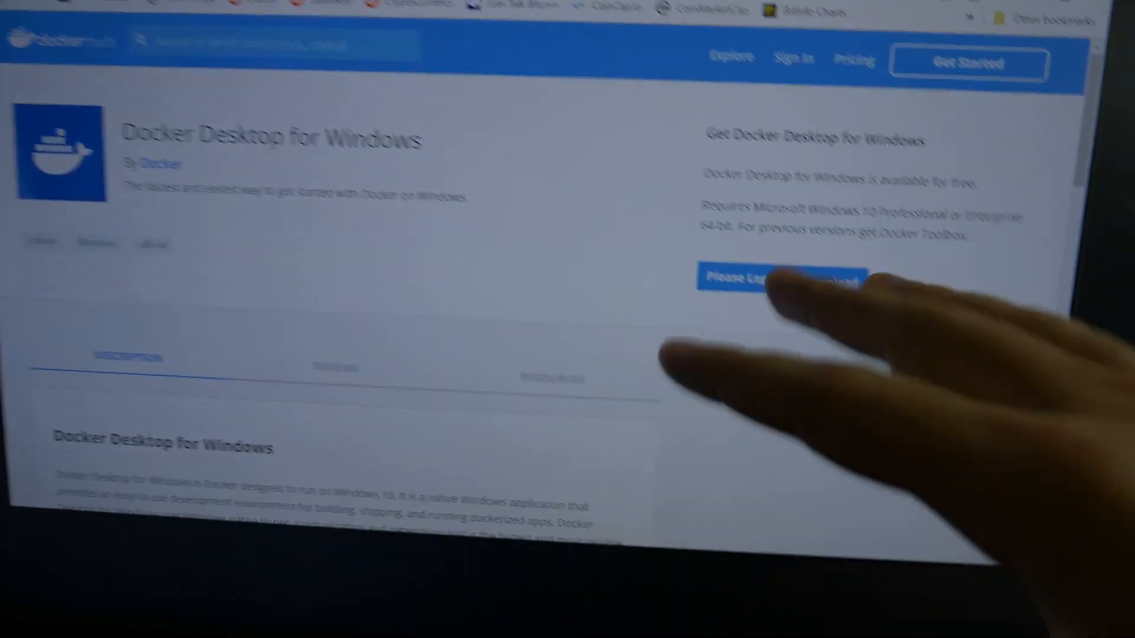
{"action": "scroll", "scroll_direction": "down", "scroll_amount": 3}
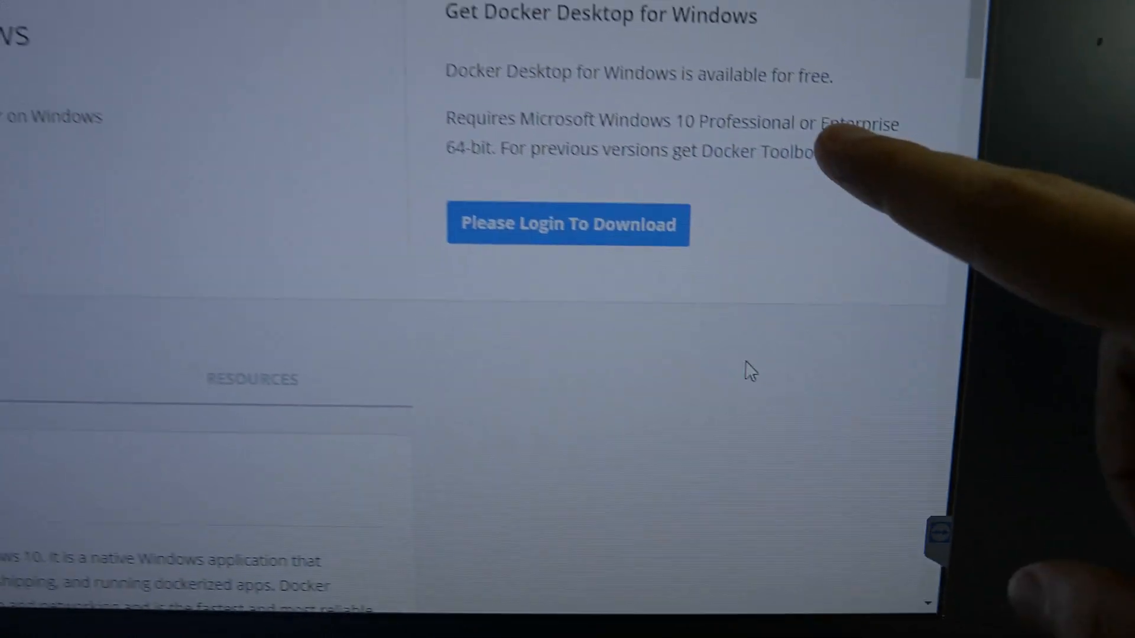
{"action": "scroll", "scroll_direction": "up", "scroll_amount": 3}
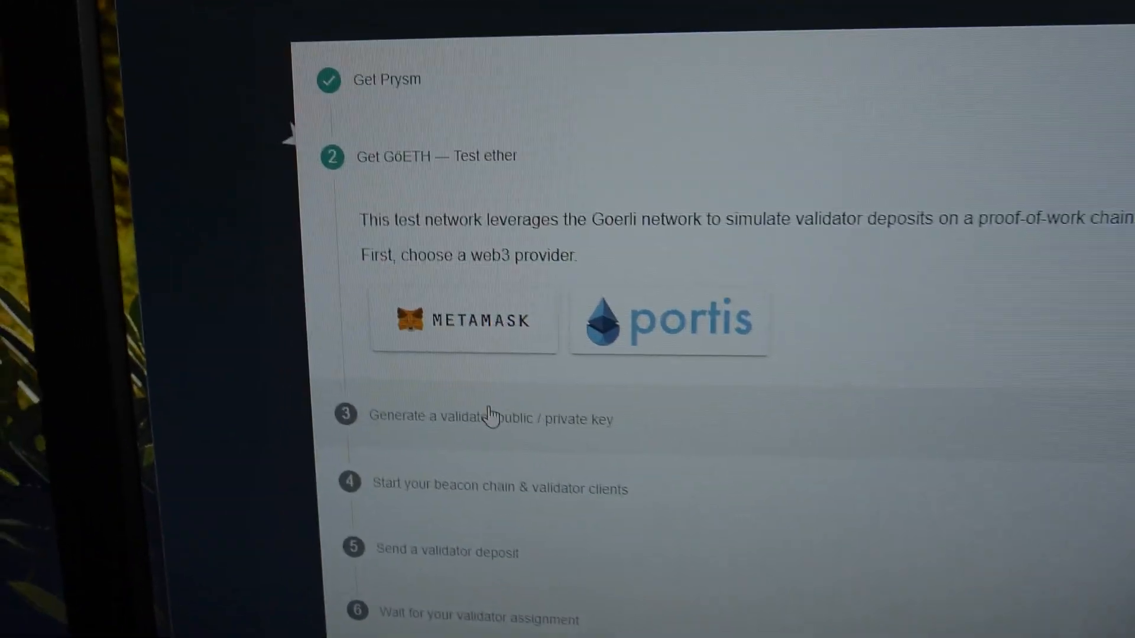
{"action": "scroll", "scroll_direction": "down", "scroll_amount": 3}
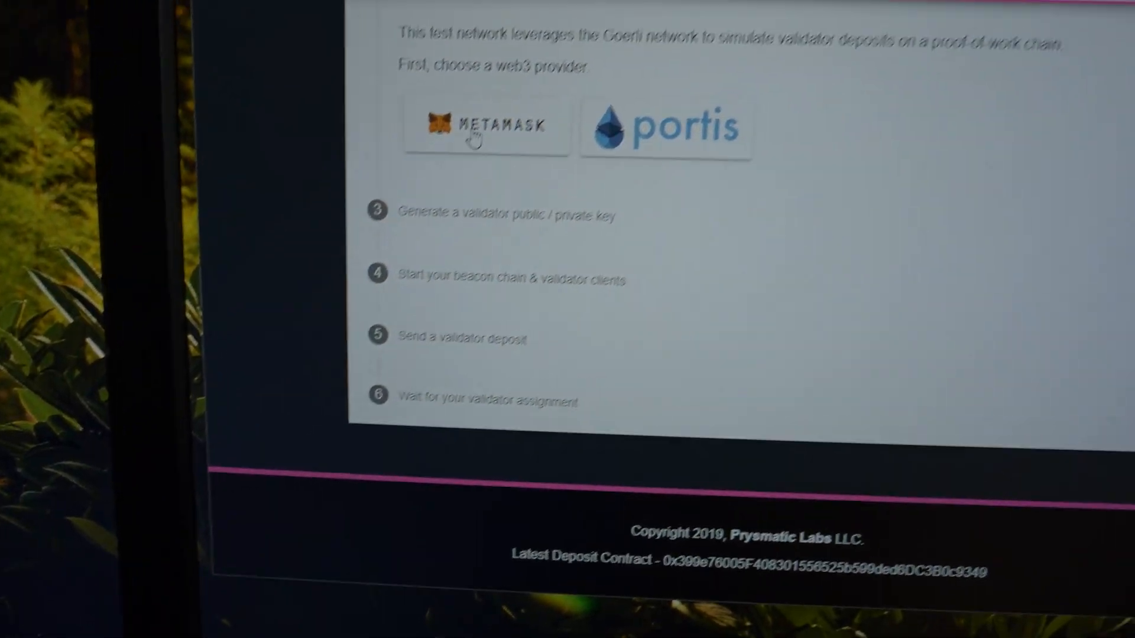
{"action": "left_click", "coordinate": [485, 129]}
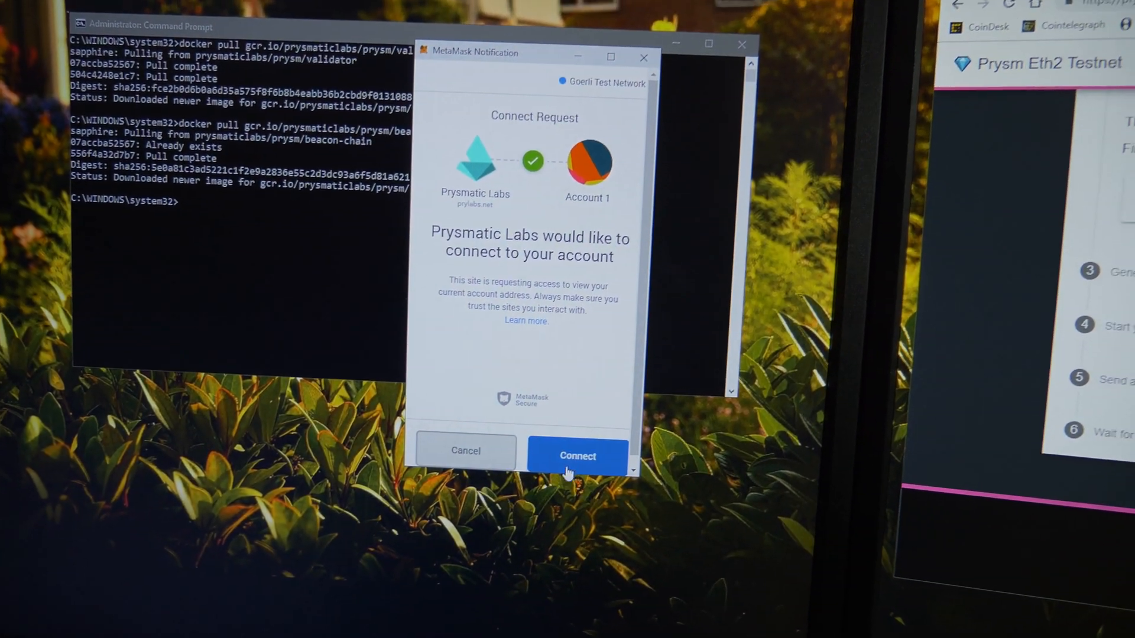
{"action": "left_click", "coordinate": [577, 457]}
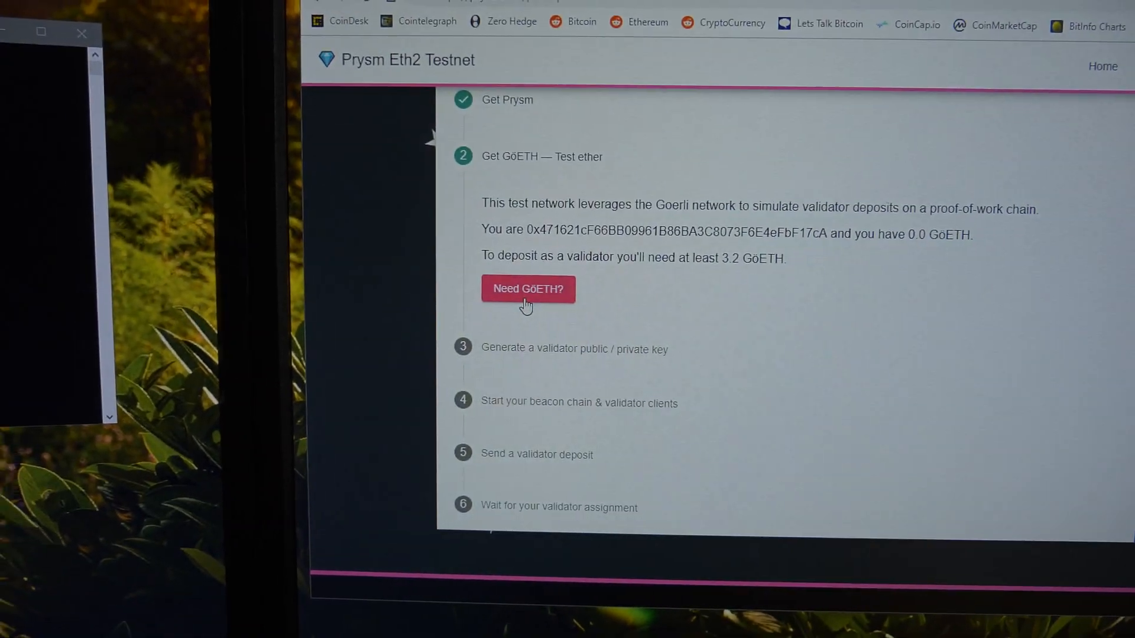
{"action": "left_click", "coordinate": [527, 288]}
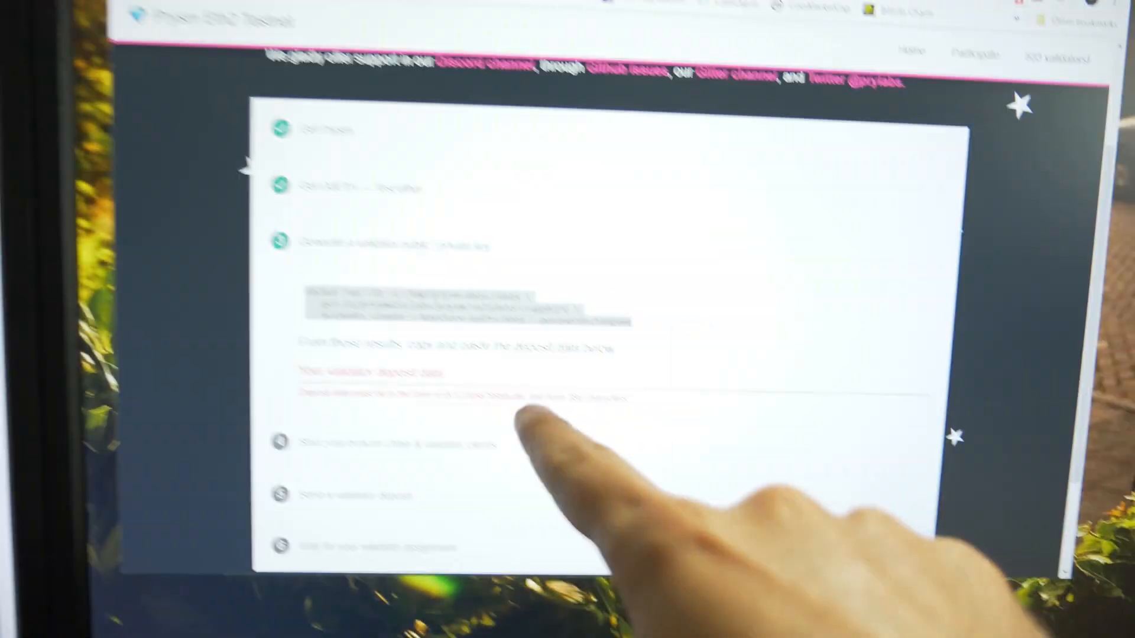
Scroll to the validator key generation step showing the deposit data field.
{"action": "scroll", "scroll_direction": "down", "scroll_amount": 3}
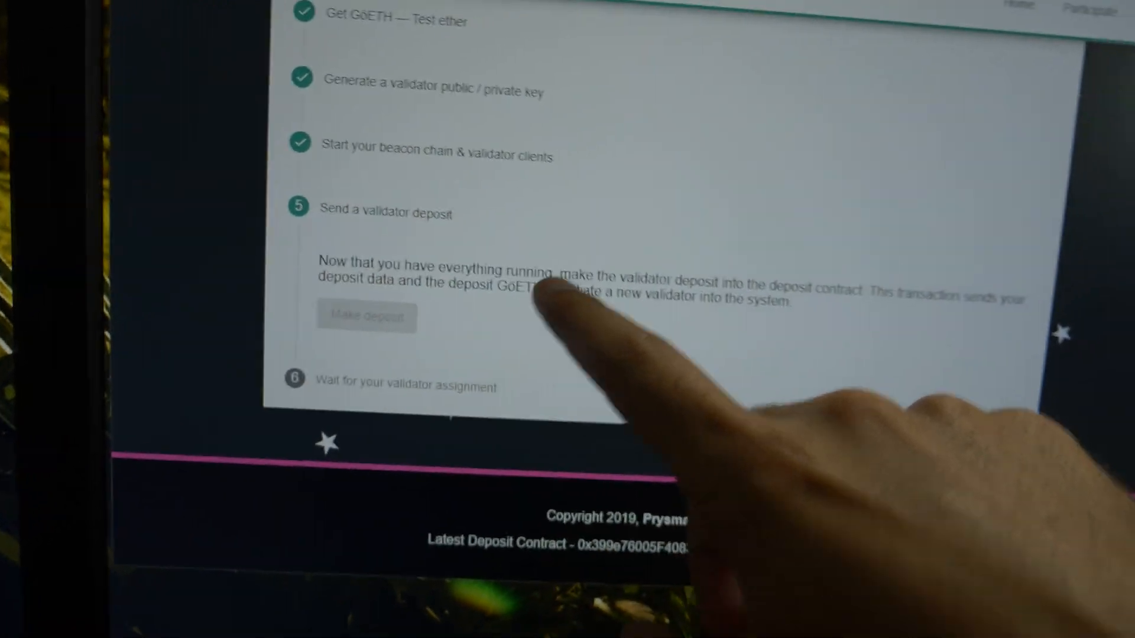
{"action": "scroll", "scroll_direction": "down", "scroll_amount": 3}
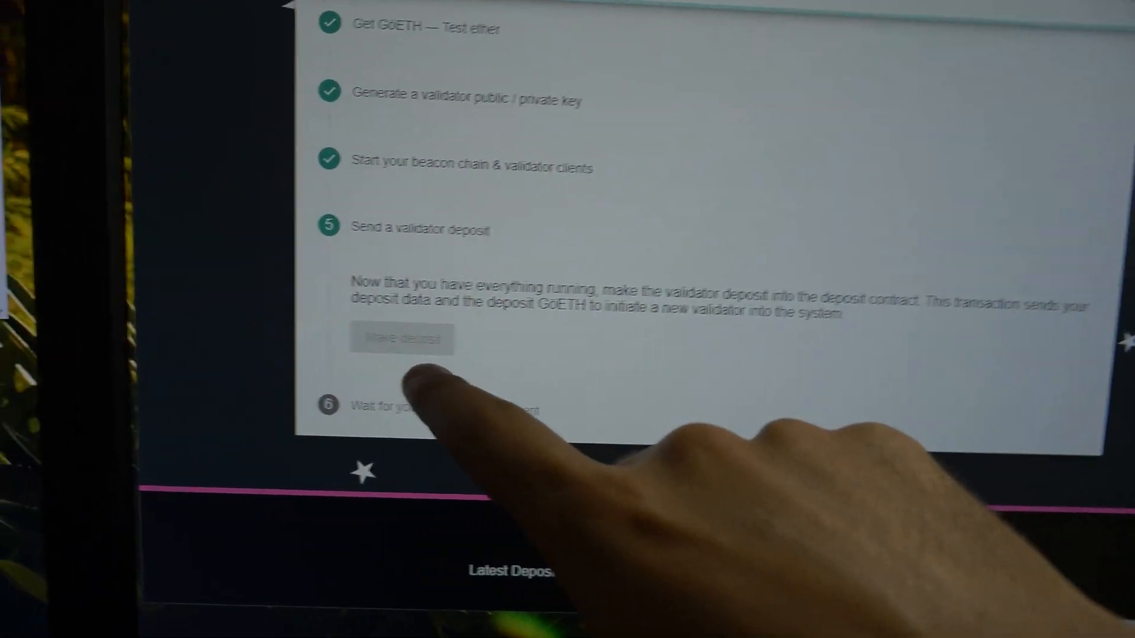
Make the 3.2 GoETH validator deposit, reviewing the transaction's hex data before confirming in MetaMask.
{"action": "left_click", "coordinate": [402, 338]}
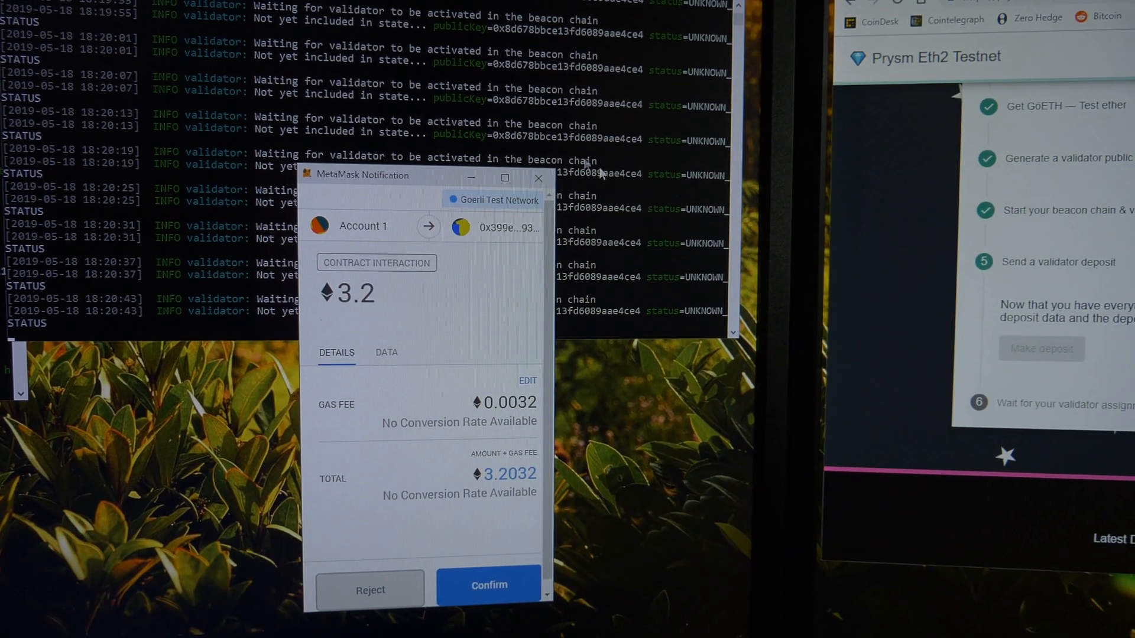
{"action": "left_click", "coordinate": [385, 353]}
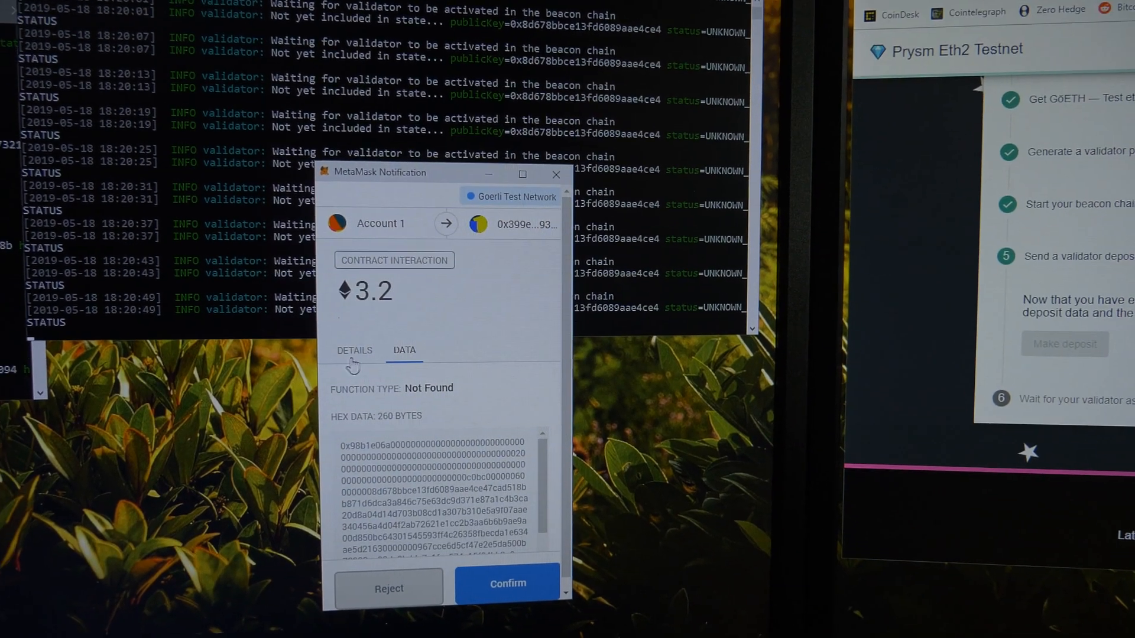
{"action": "left_click", "coordinate": [507, 583]}
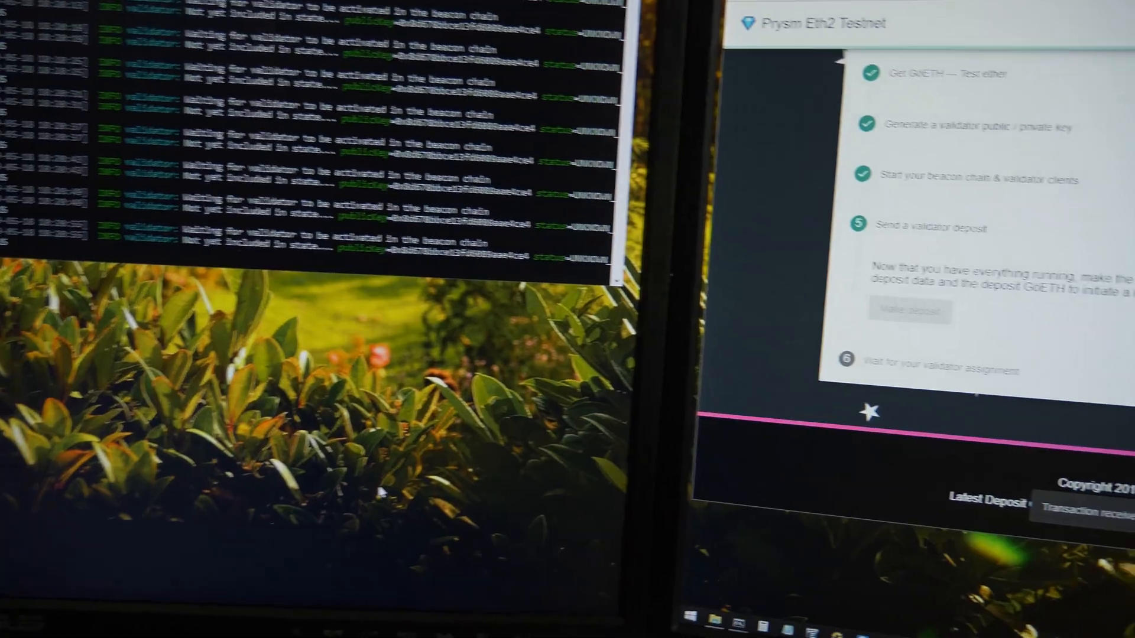
{"action": "scroll", "scroll_direction": "down", "scroll_amount": 3}
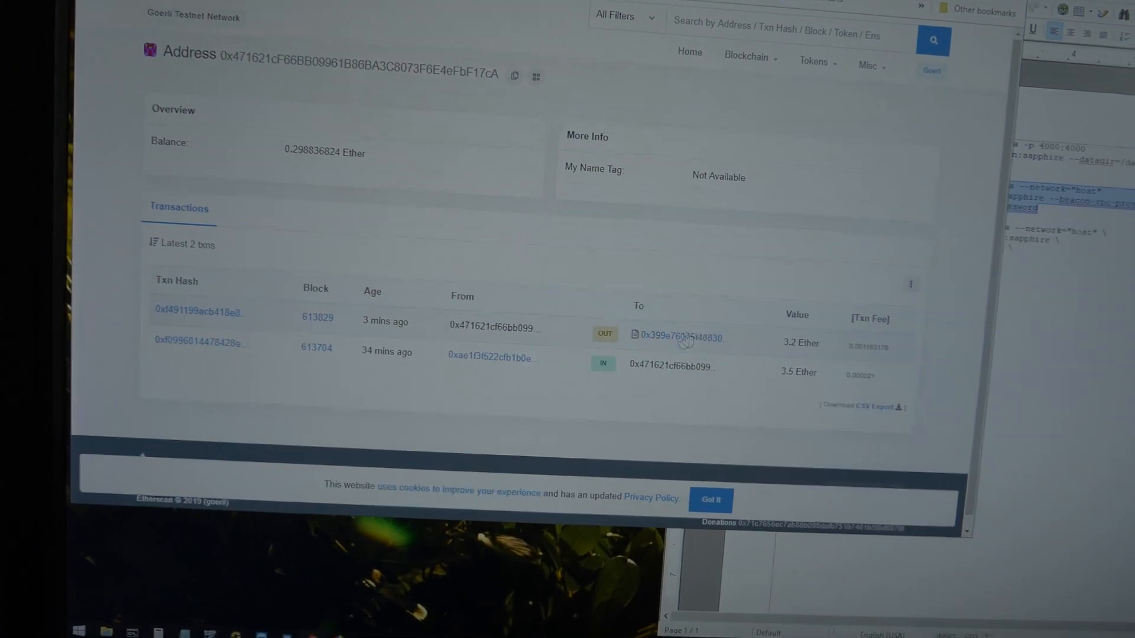
Inspect the outgoing 3.2 Ether transaction to the deposit contract on the Goerli Etherscan address page.
{"action": "left_click", "coordinate": [676, 337]}
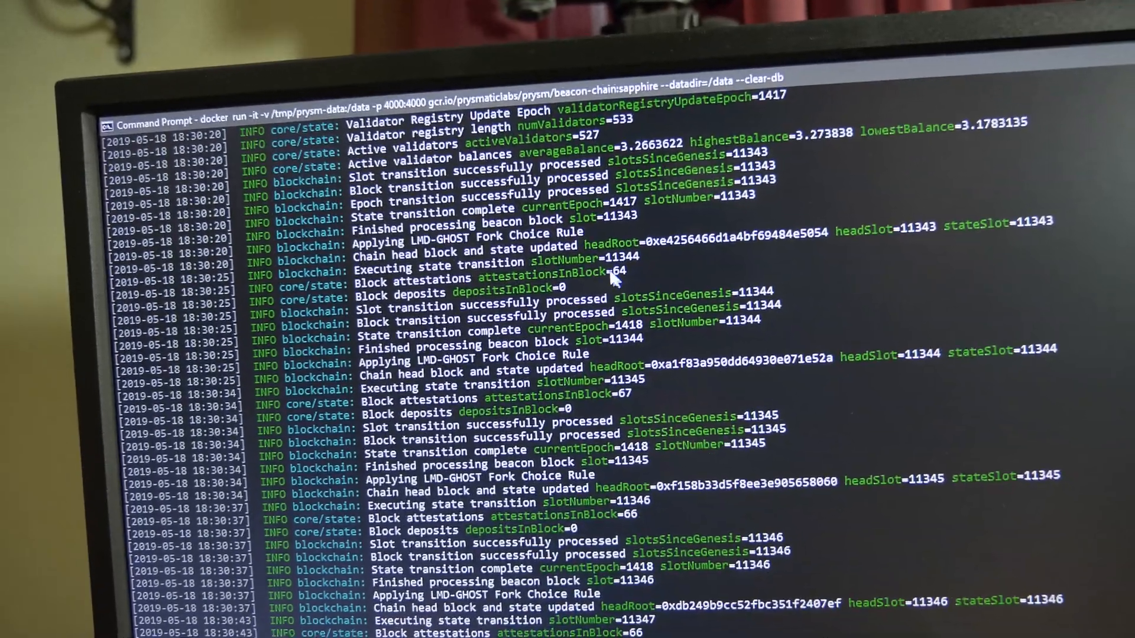
{"action": "scroll", "scroll_direction": "down", "scroll_amount": 3}
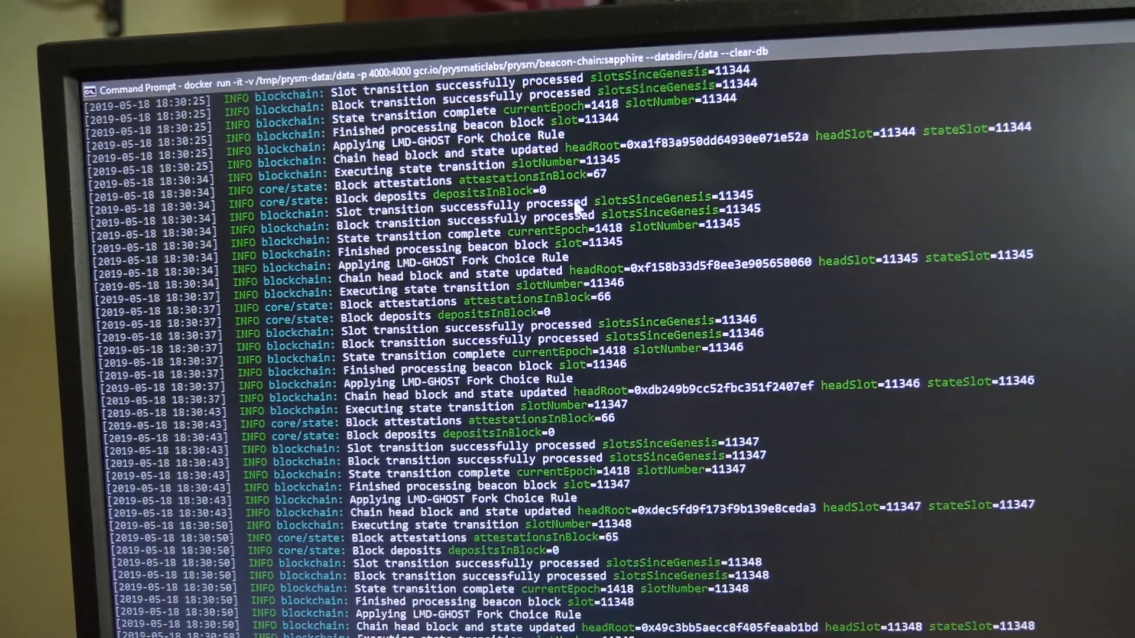